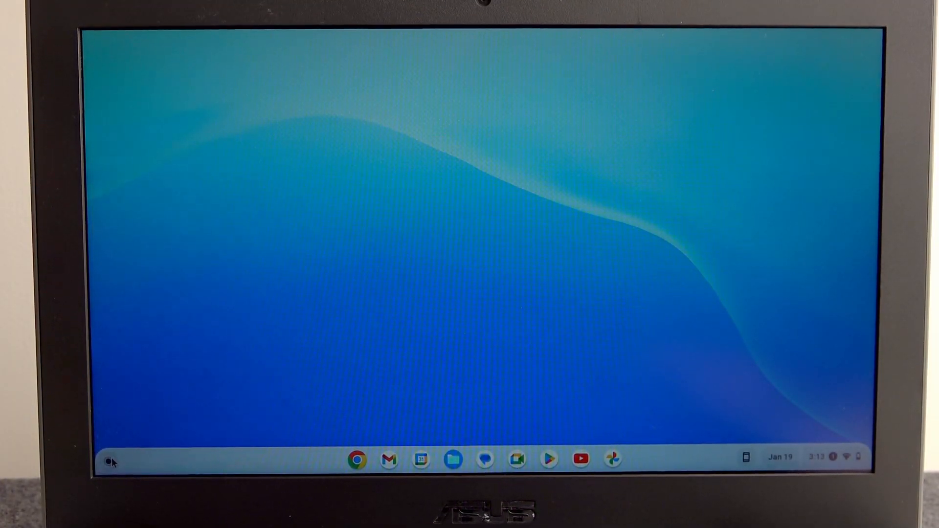
Show the ChromeOS app launcher from the shelf
click(111, 462)
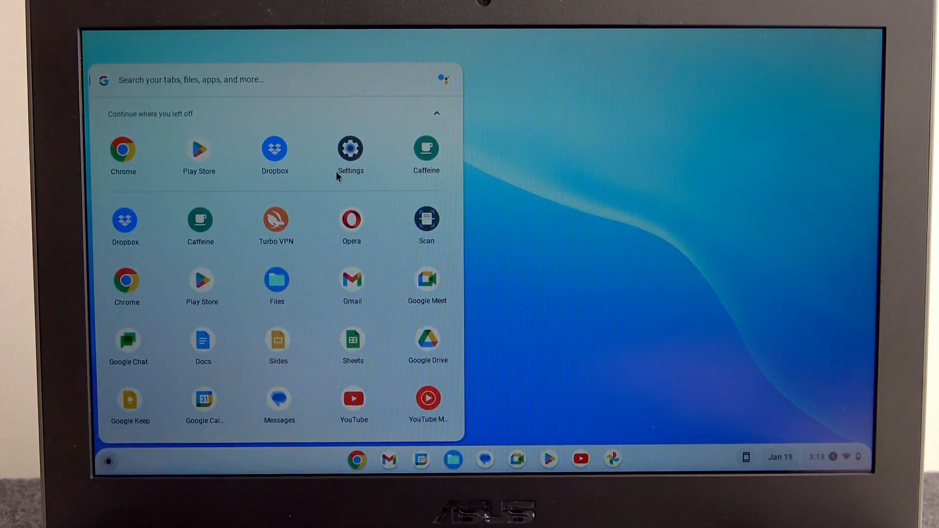
Launch Settings, search 'pri' and go to the Printers page via the Add printer result
click(351, 149)
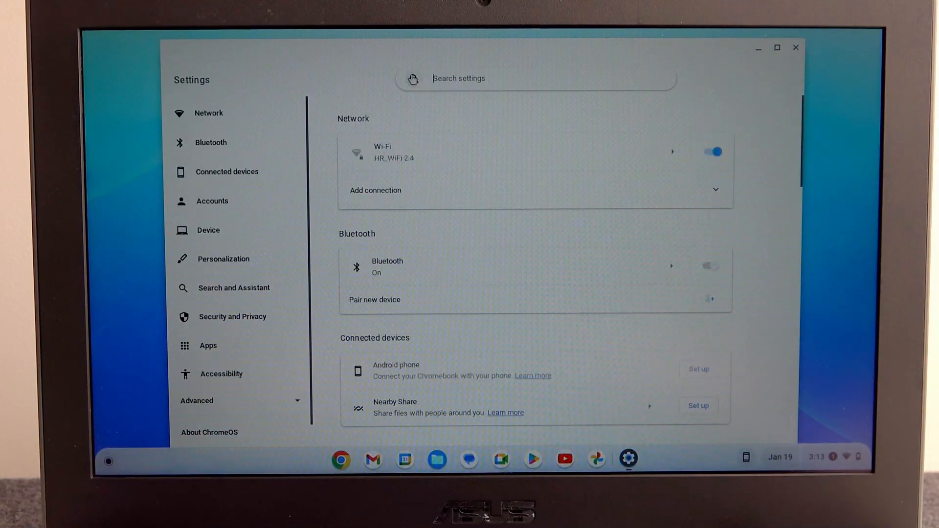
click(711, 266)
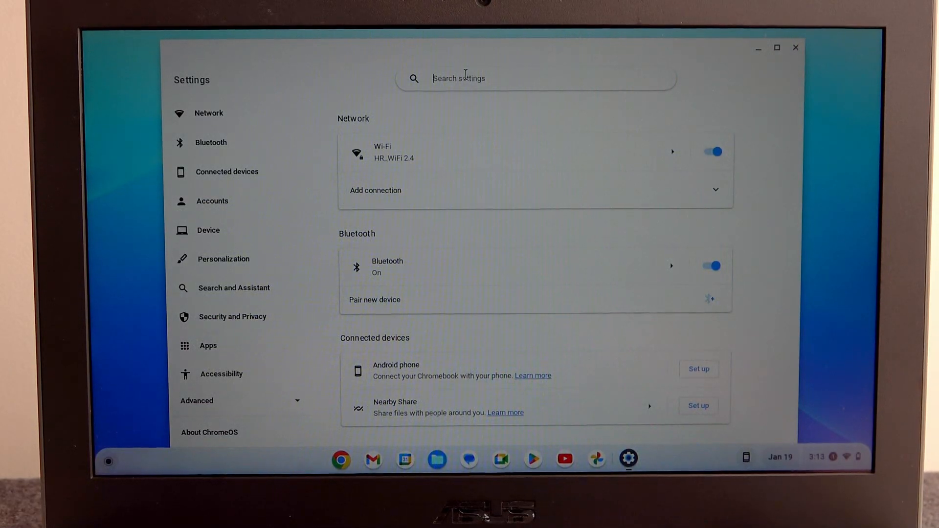
text(printer)
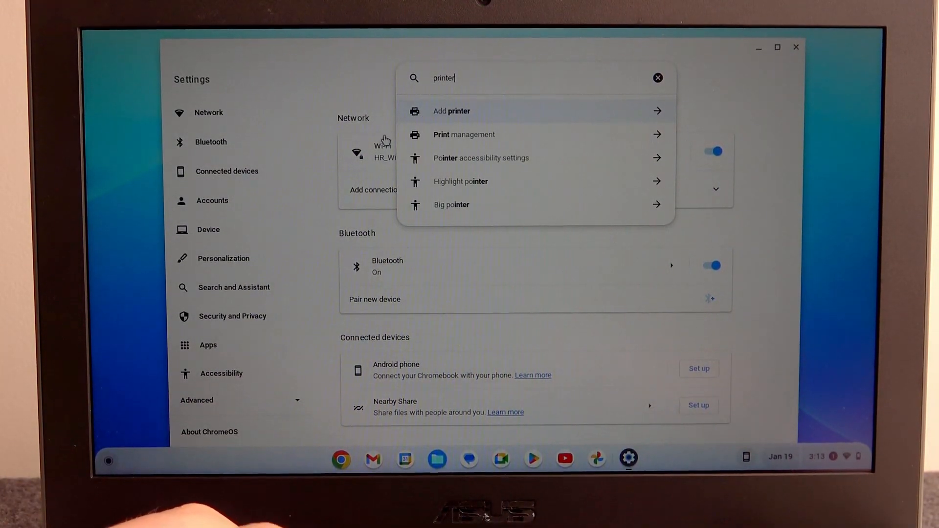
click(451, 110)
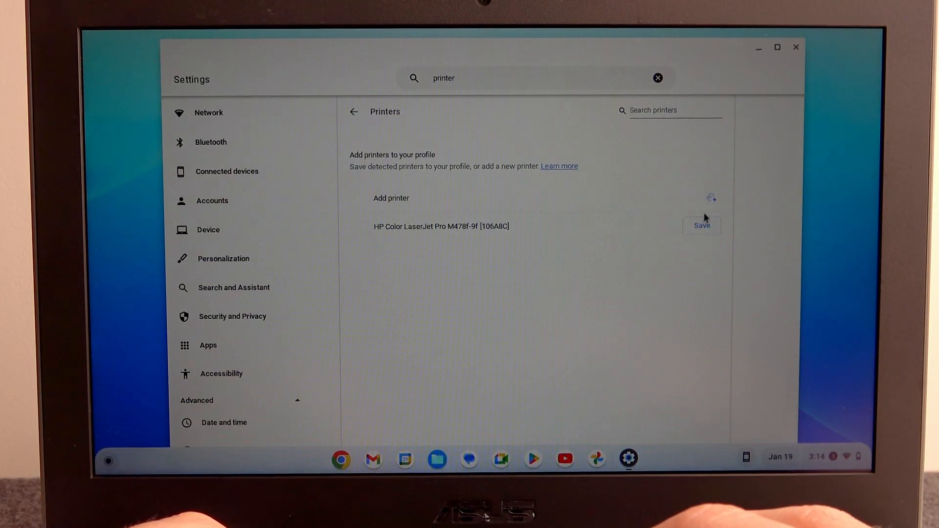
mouse_move(712, 209)
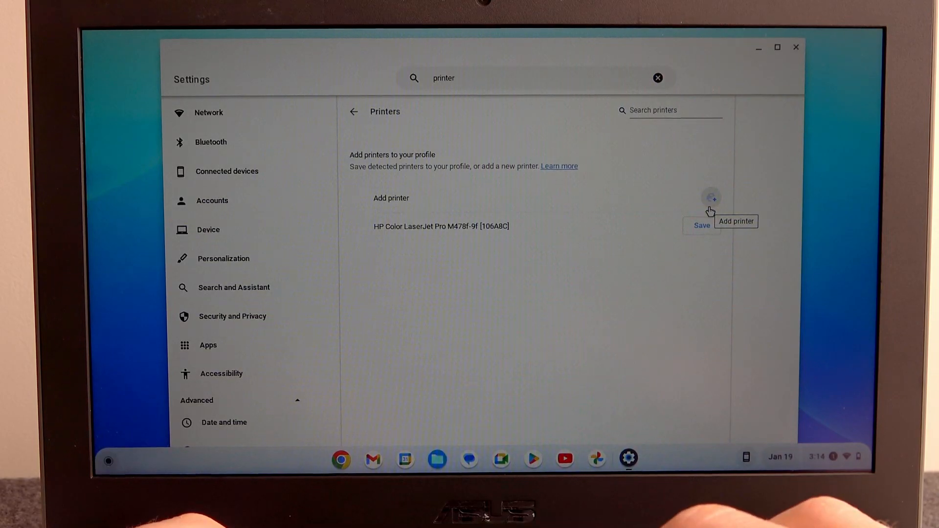
click(713, 198)
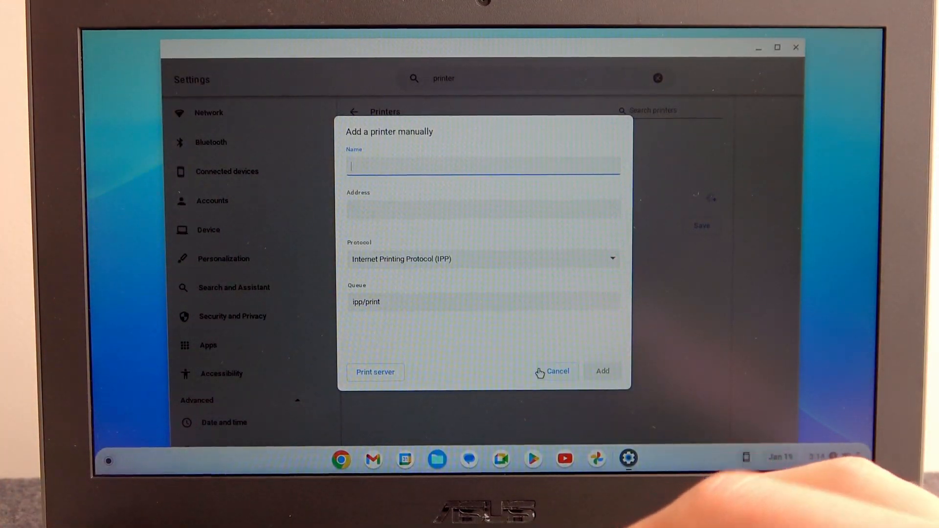
click(558, 372)
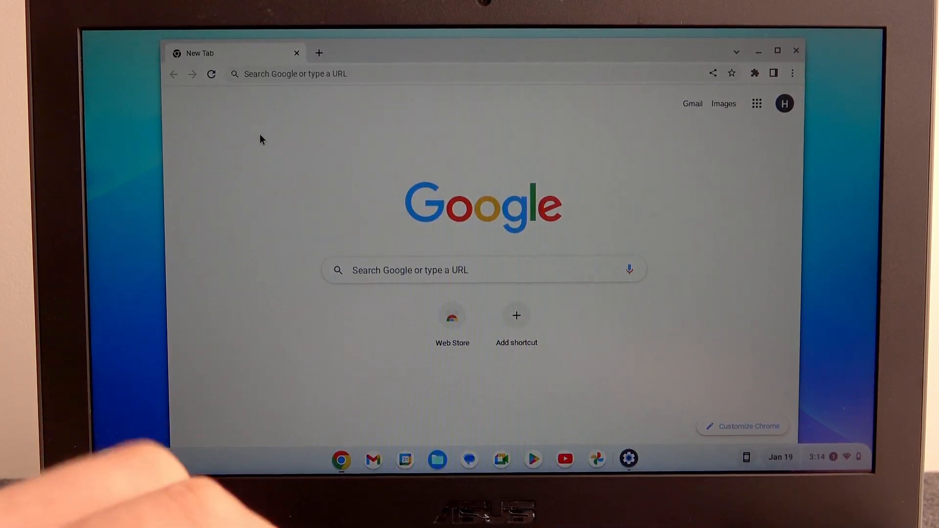
Start printing the new tab page from its context menu
right_click(261, 139)
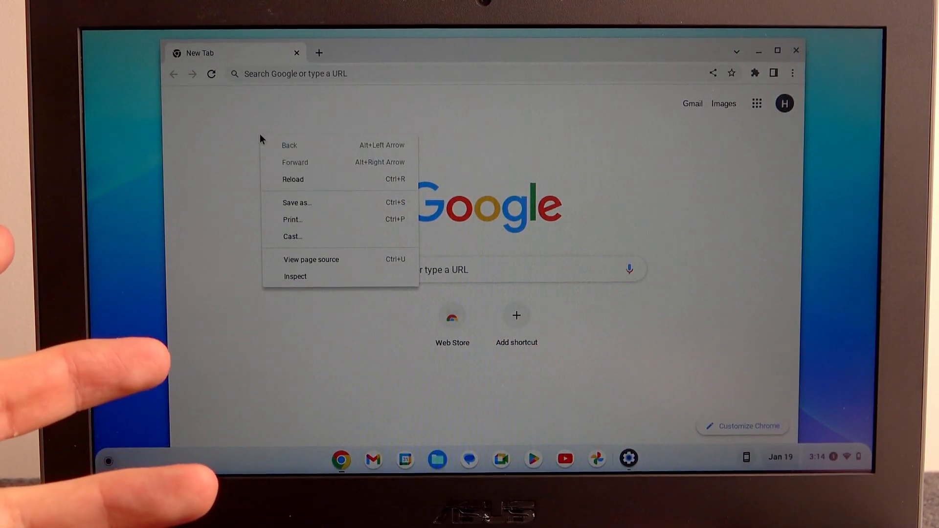
mouse_move(303, 233)
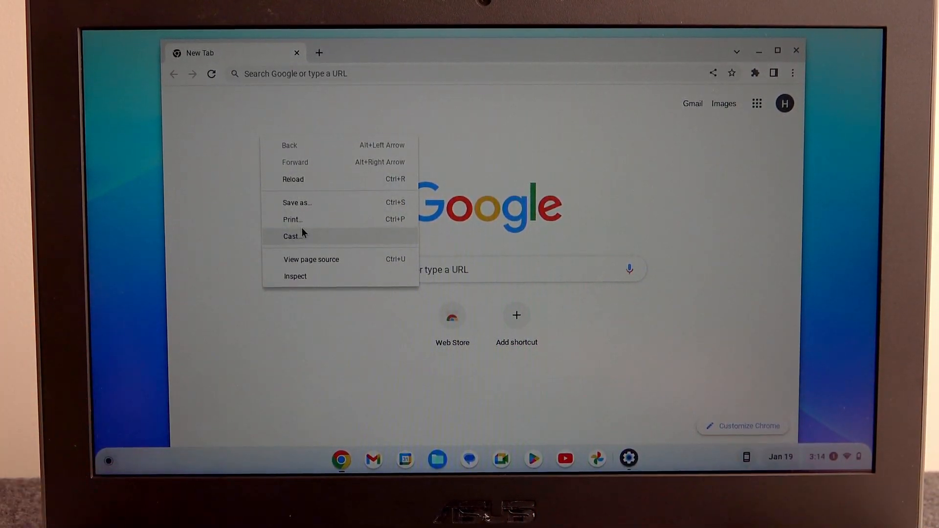
mouse_move(301, 225)
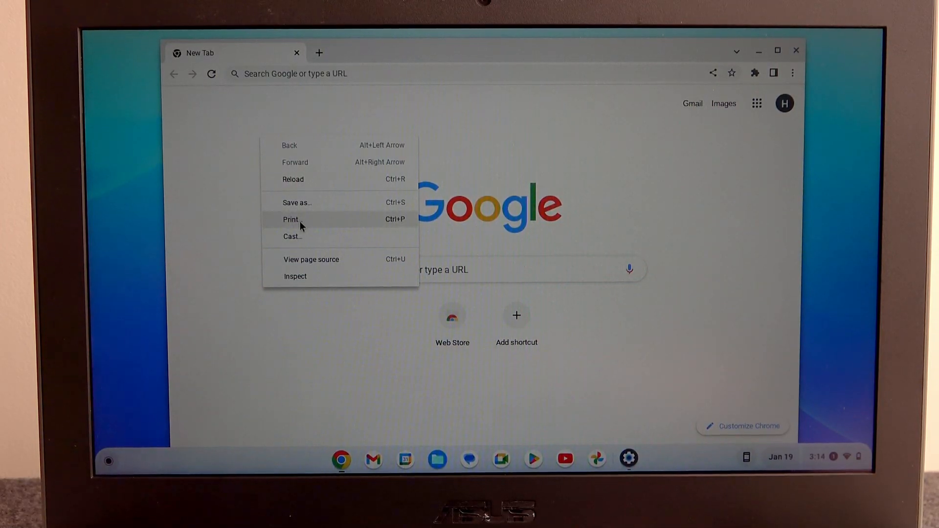
click(291, 219)
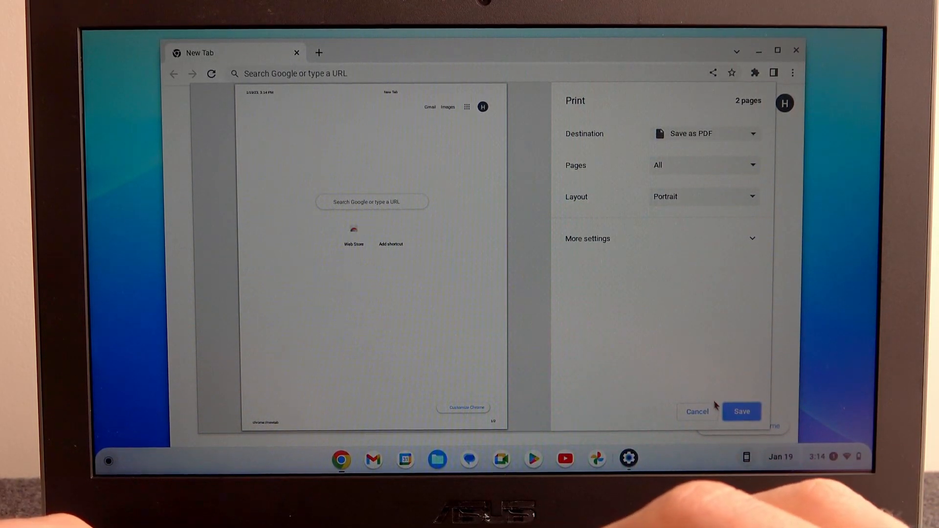
Set the destination to HP Color LaserJet Pro M478f-9f and send the page to print
click(704, 133)
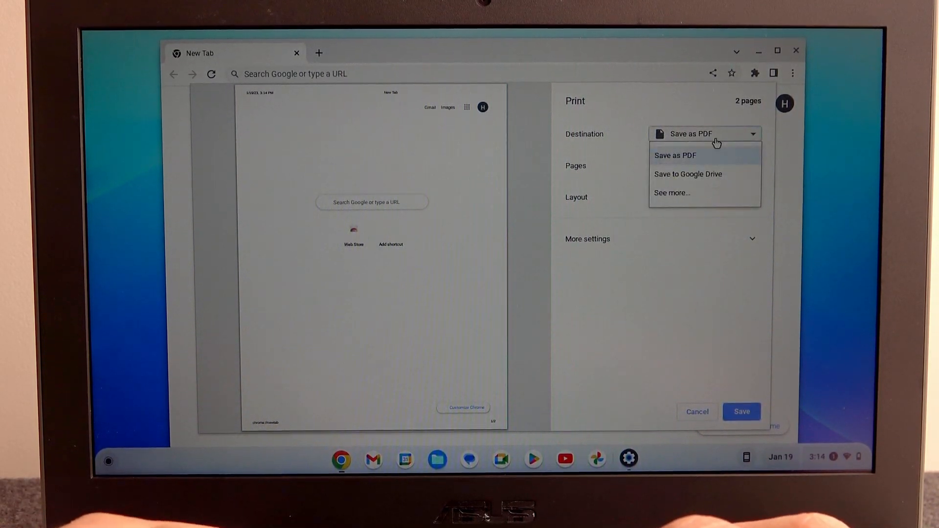
click(672, 193)
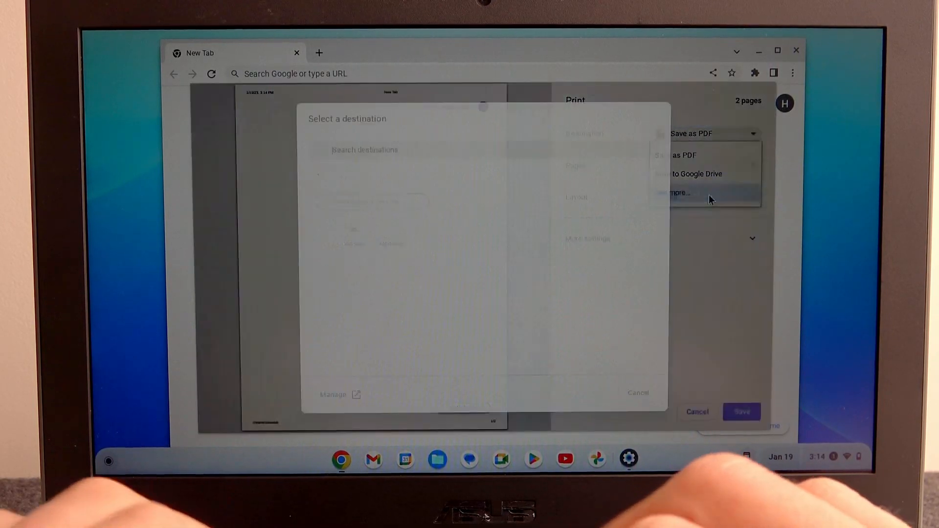
click(676, 192)
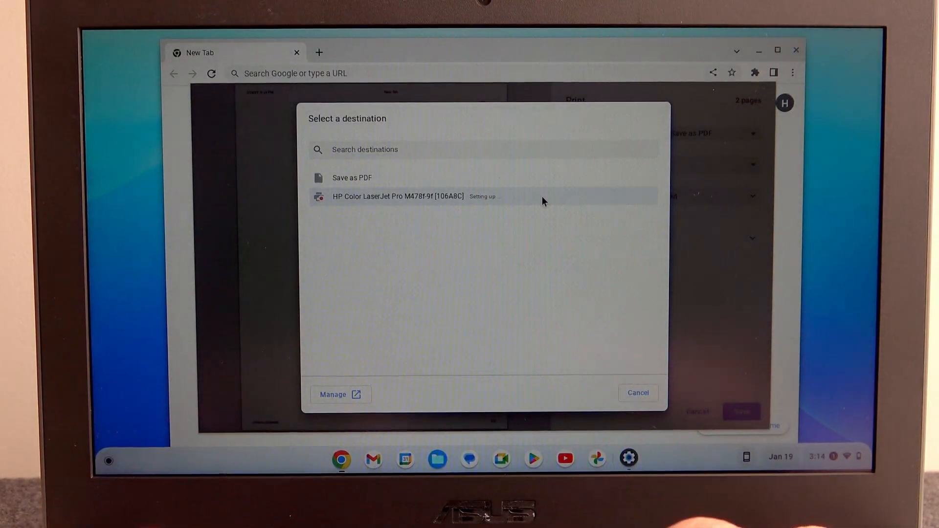
click(397, 196)
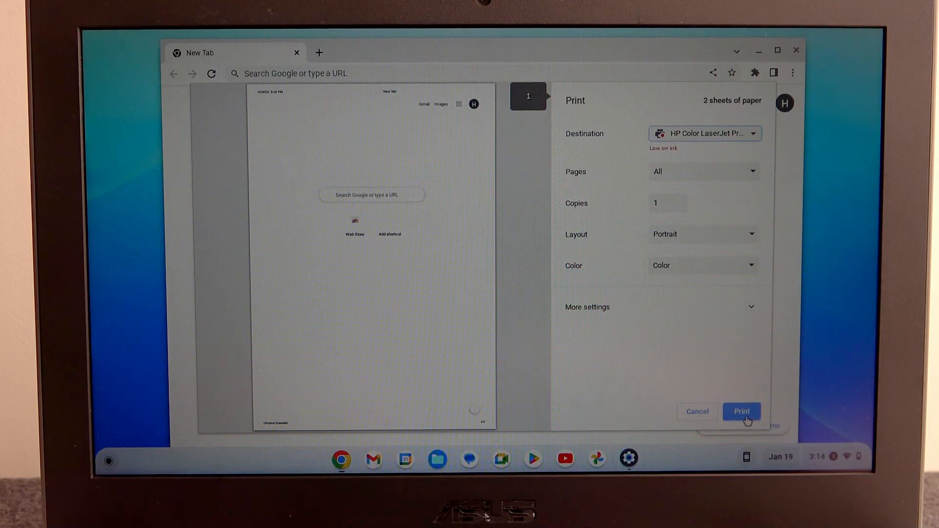